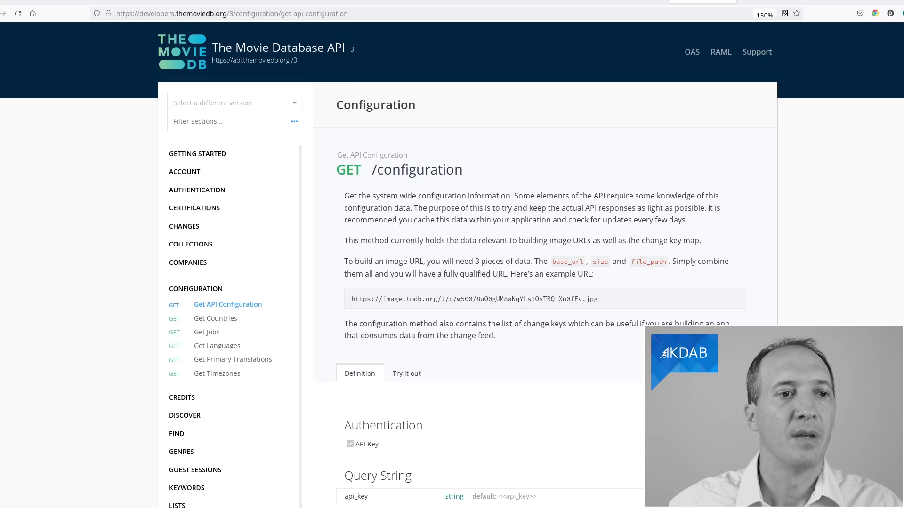
{"action": "mouse_move", "coordinate": [618, 149]}
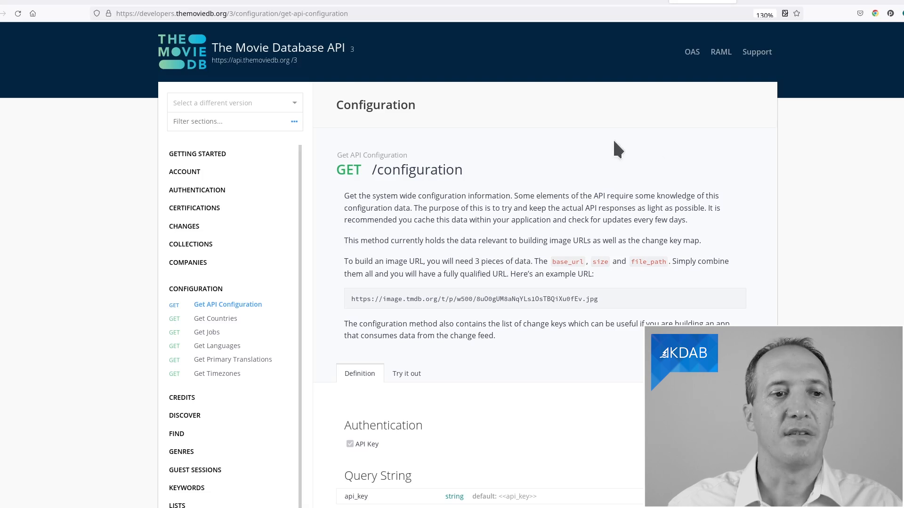
{"action": "mouse_move", "coordinate": [291, 84]}
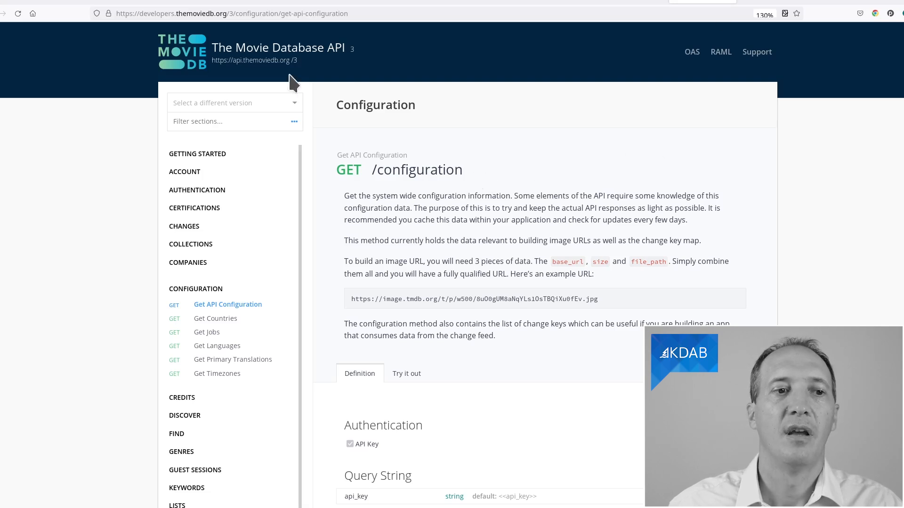
{"action": "mouse_move", "coordinate": [236, 64]}
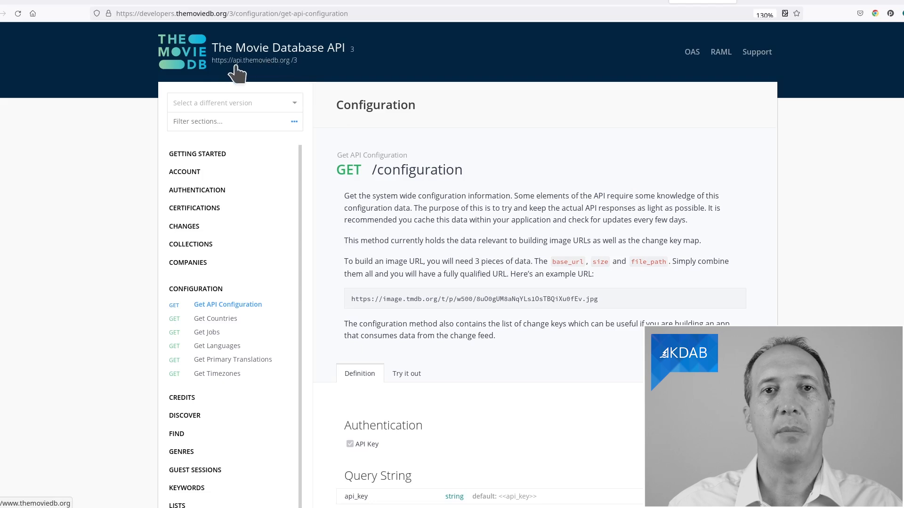
{"action": "mouse_move", "coordinate": [314, 91]}
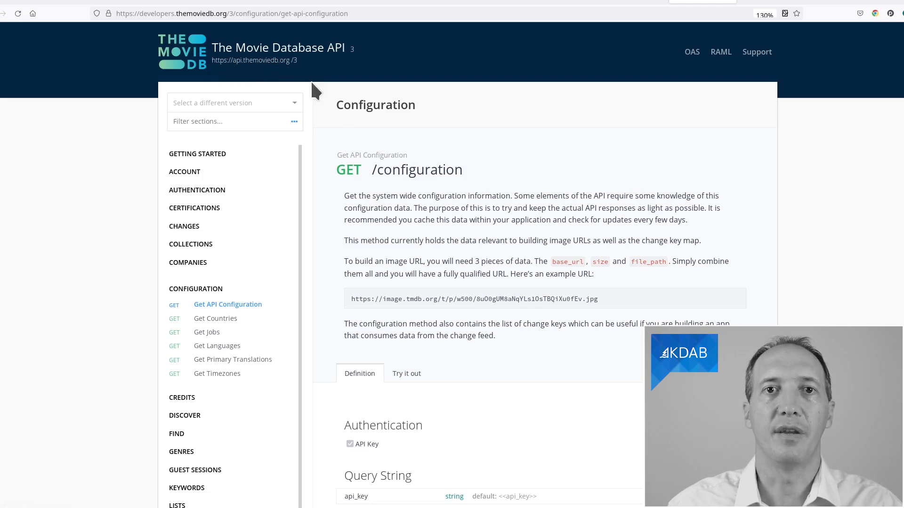
{"action": "mouse_move", "coordinate": [402, 175]}
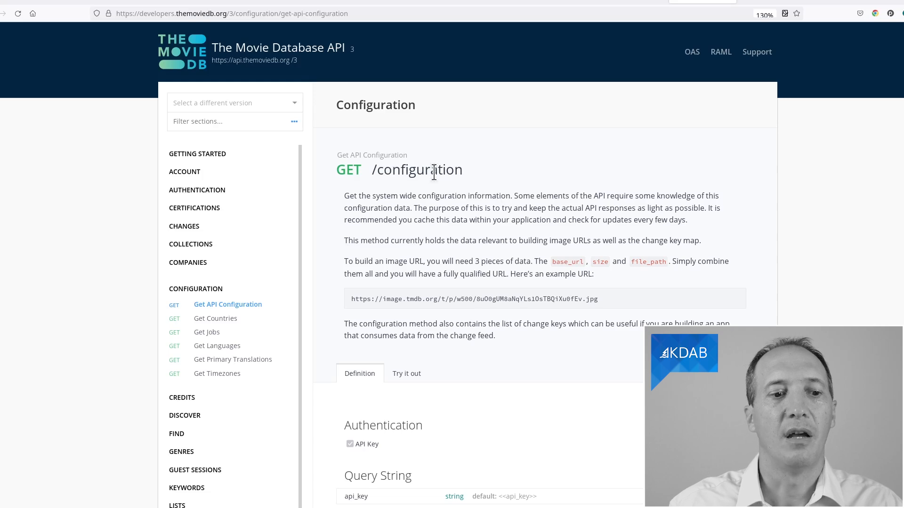
- Open Get API Configuration's Try it out form and select api_key in the request URL
{"action": "scroll", "scroll_direction": "down", "scroll_amount": 3}
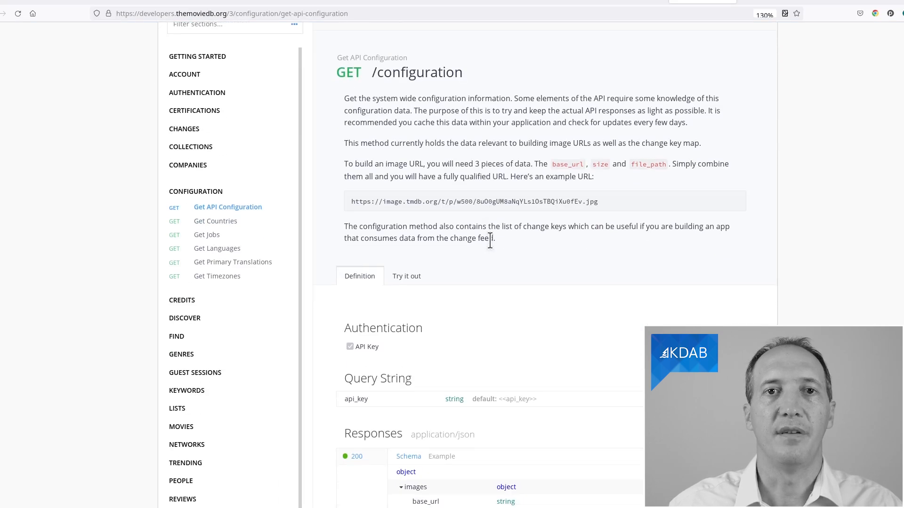
{"action": "mouse_move", "coordinate": [441, 301]}
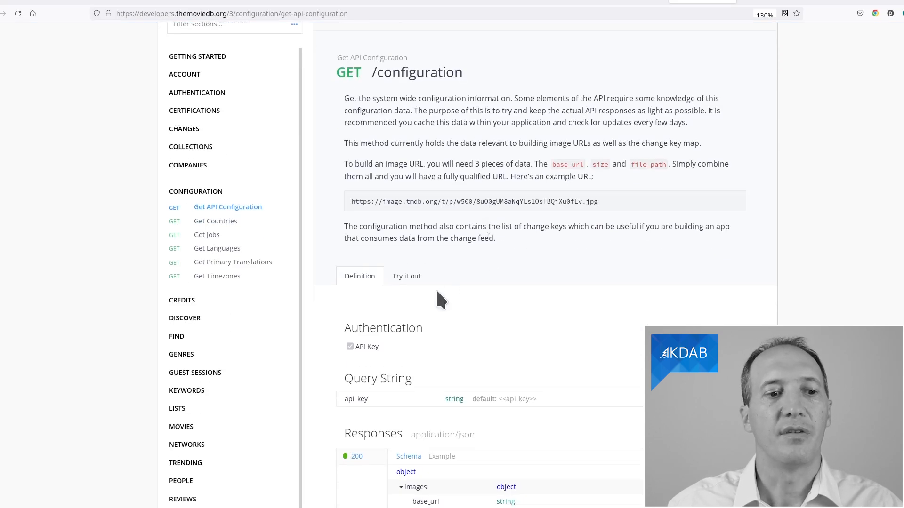
{"action": "scroll", "scroll_direction": "down", "scroll_amount": 3}
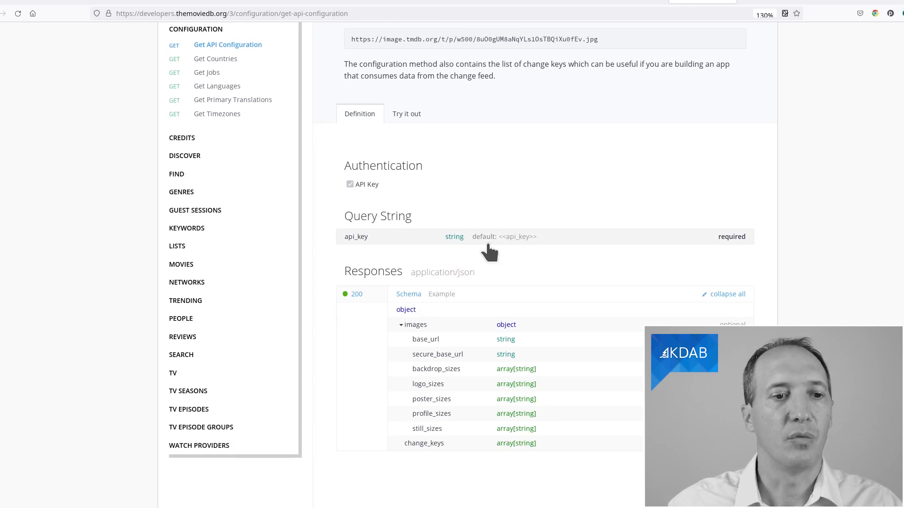
{"action": "left_click", "coordinate": [406, 113]}
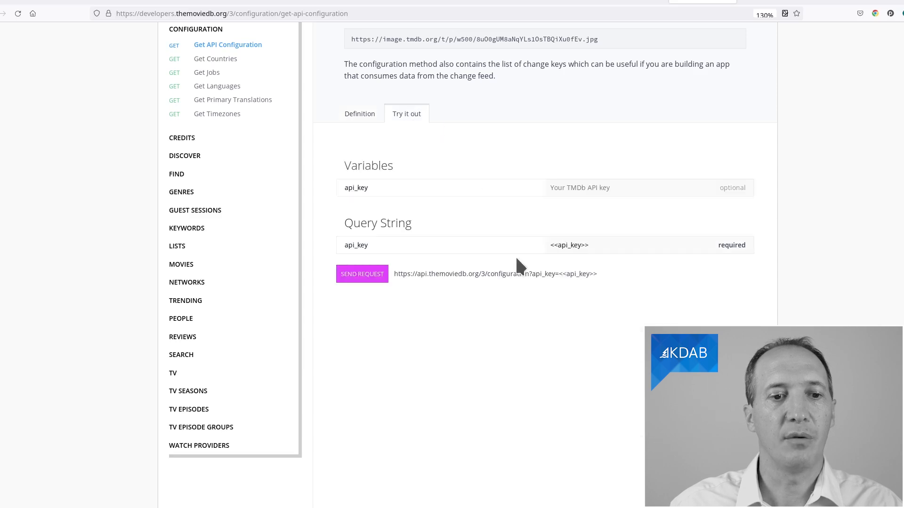
{"action": "mouse_move", "coordinate": [560, 291]}
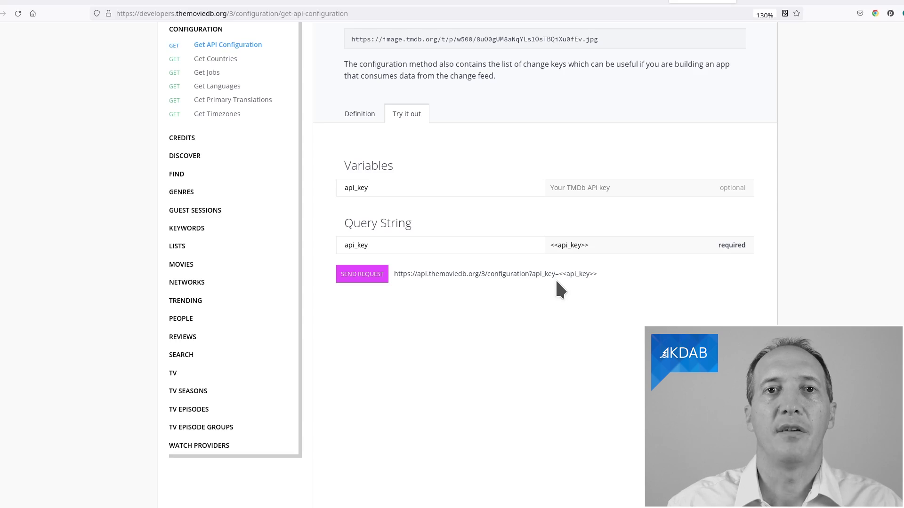
{"action": "mouse_move", "coordinate": [407, 274]}
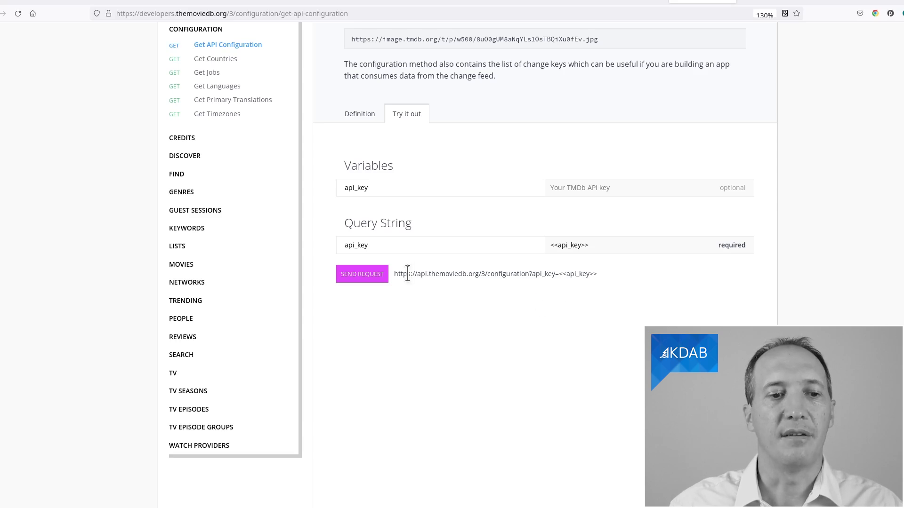
{"action": "mouse_move", "coordinate": [583, 291]}
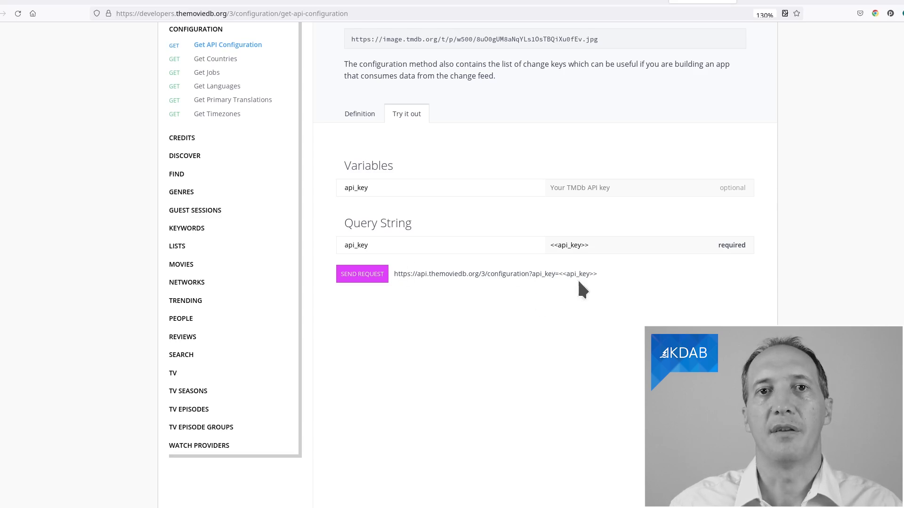
{"action": "mouse_move", "coordinate": [396, 273]}
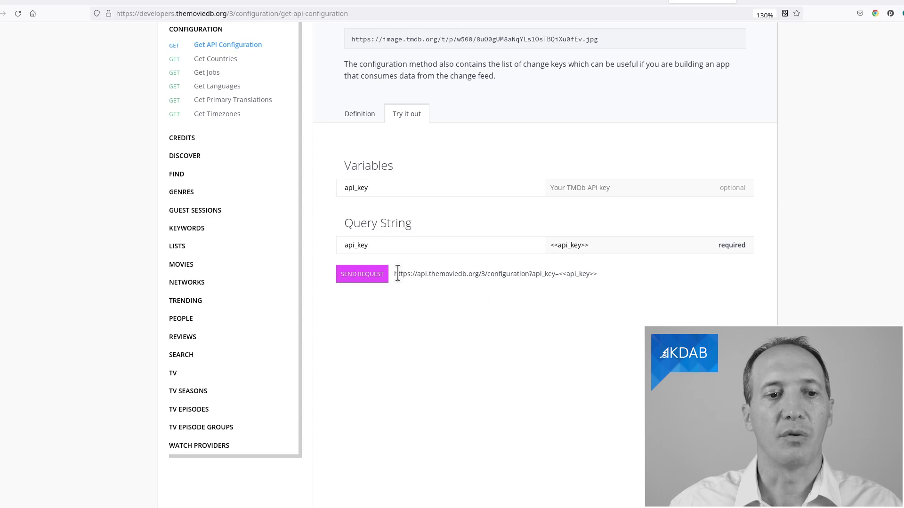
{"action": "mouse_move", "coordinate": [531, 273]}
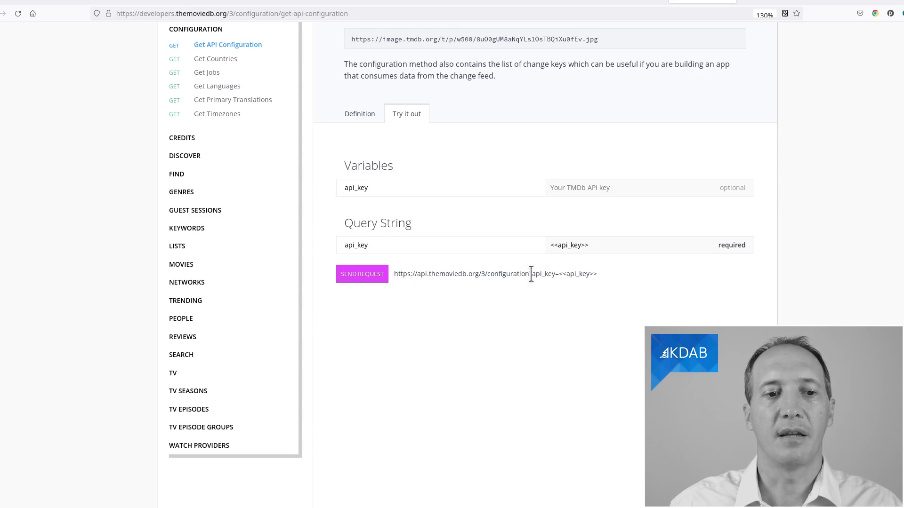
{"action": "double_click", "coordinate": [544, 274]}
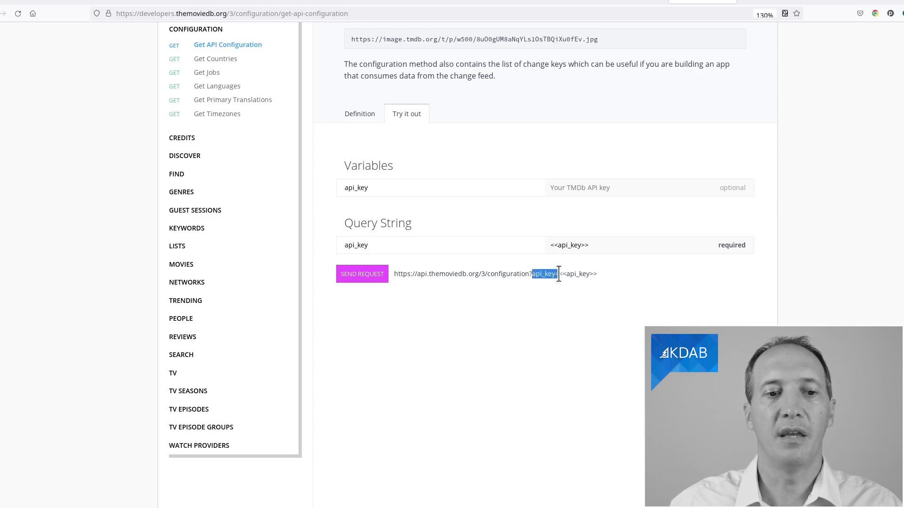
{"action": "mouse_move", "coordinate": [588, 291]}
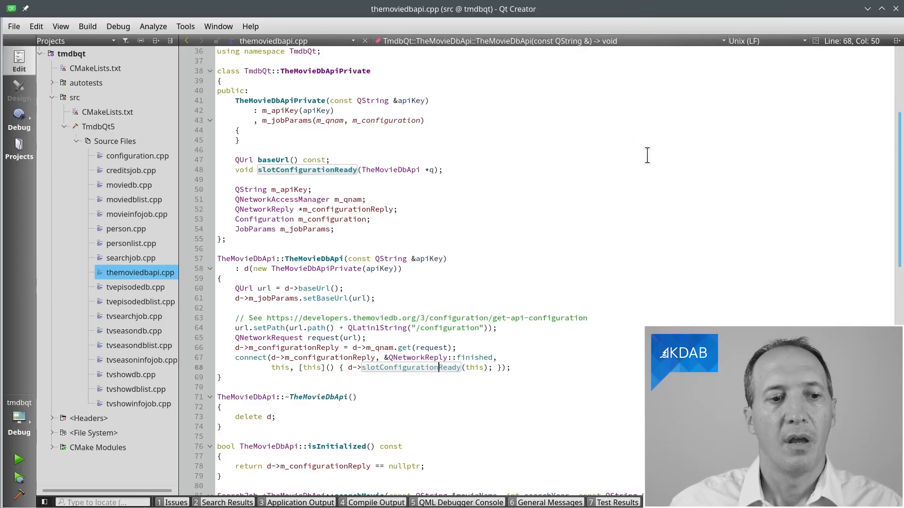
{"action": "mouse_move", "coordinate": [331, 255]}
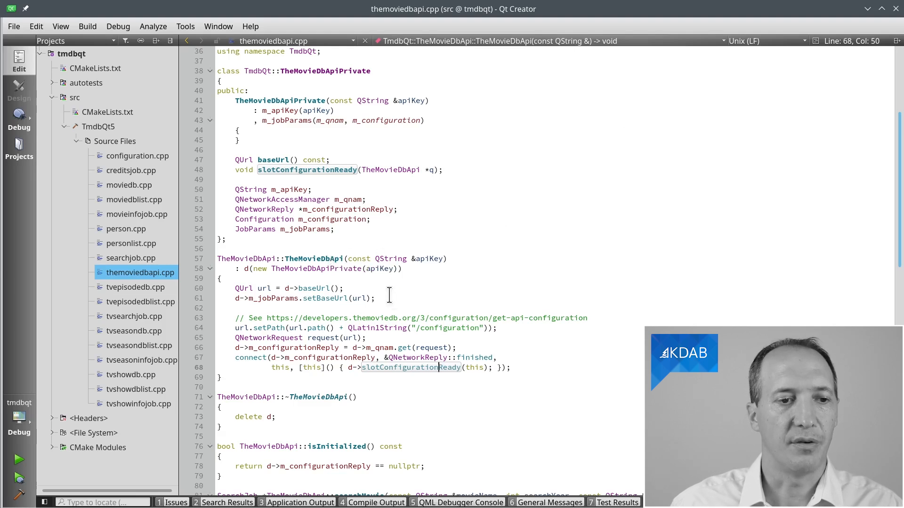
{"action": "mouse_move", "coordinate": [428, 258]}
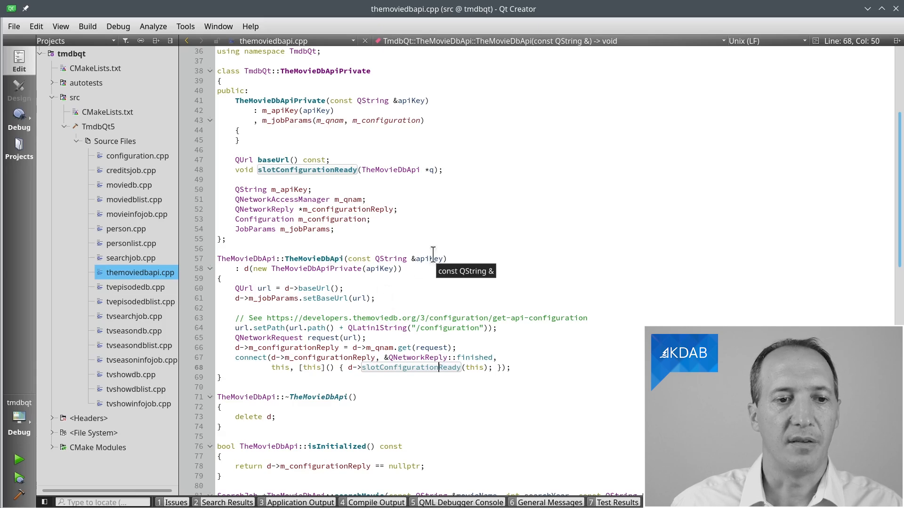
{"action": "left_click", "coordinate": [313, 288]}
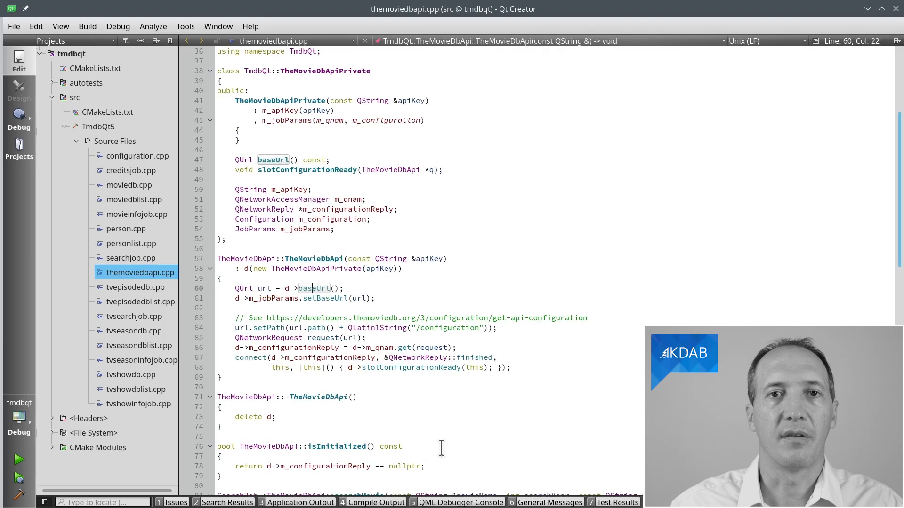
- Trace the /configuration request and m_qnam get call to slotConfigurationReady
{"action": "left_click", "coordinate": [461, 327]}
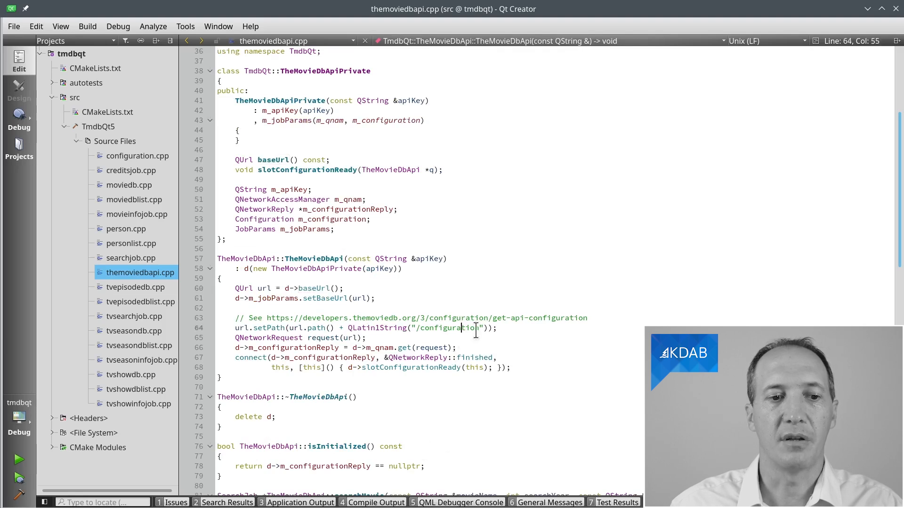
{"action": "mouse_move", "coordinate": [460, 328]}
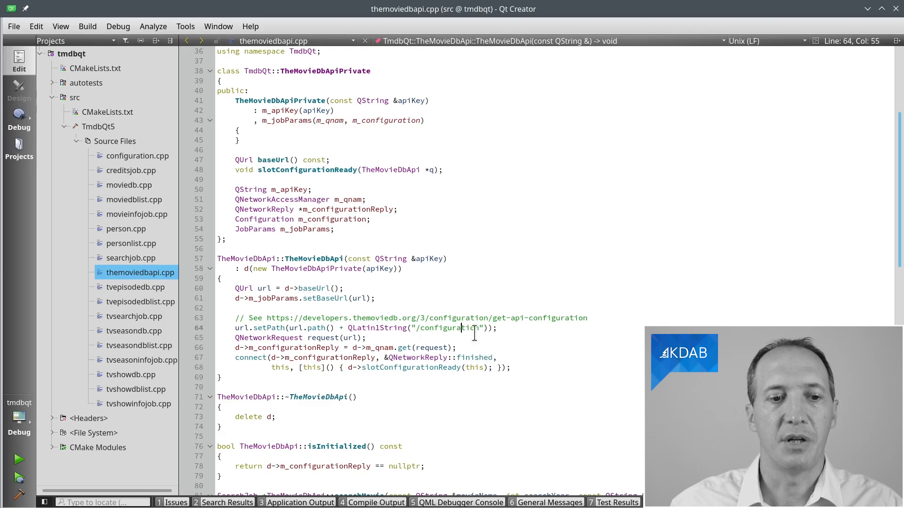
{"action": "mouse_move", "coordinate": [323, 339]}
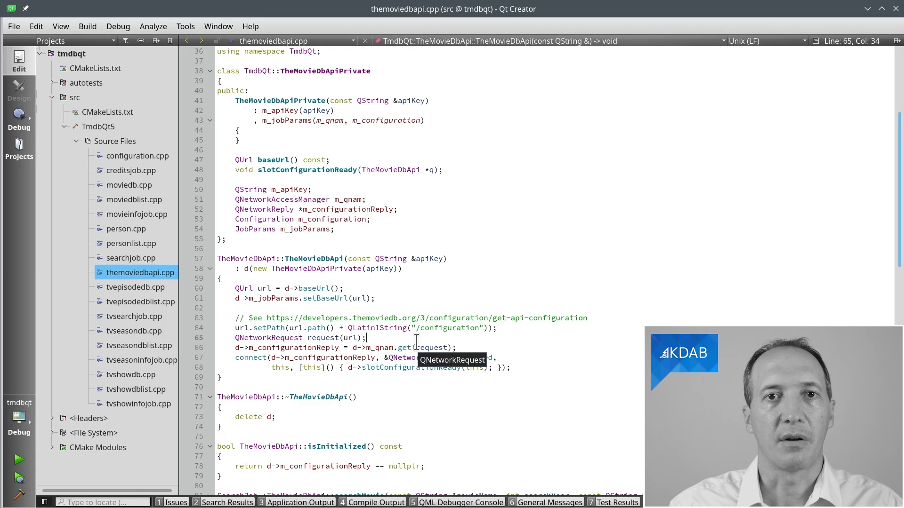
{"action": "left_click", "coordinate": [404, 347]}
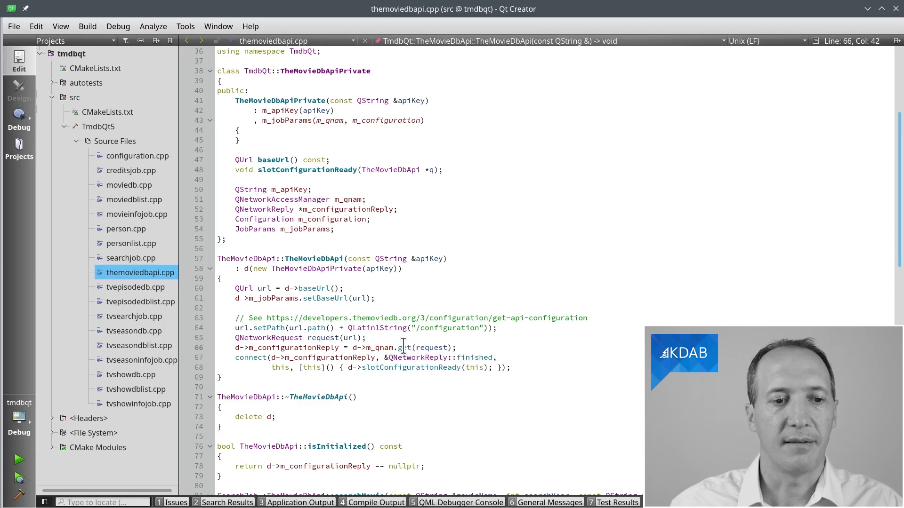
{"action": "mouse_move", "coordinate": [403, 347]}
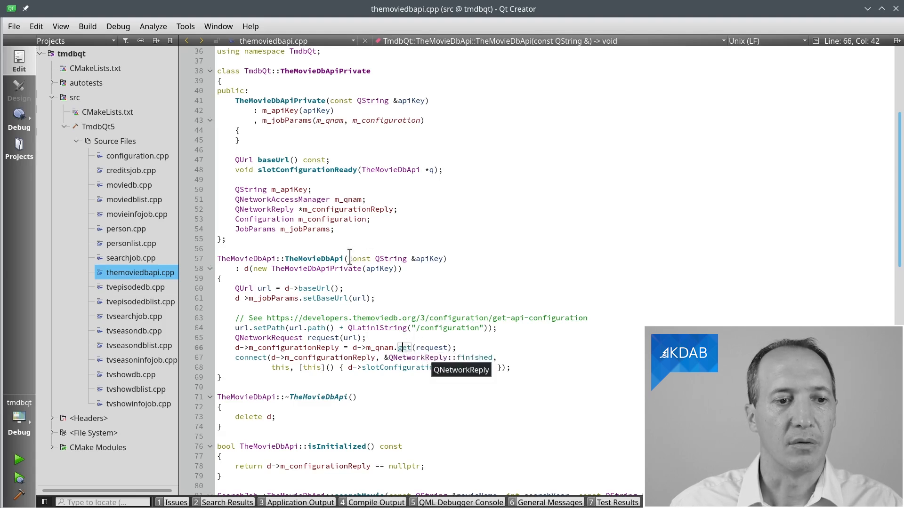
{"action": "left_click", "coordinate": [352, 200]}
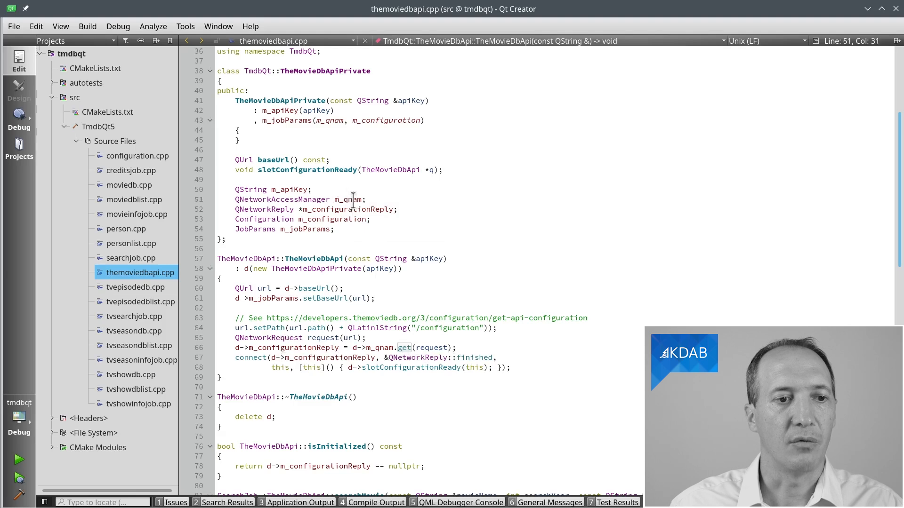
{"action": "mouse_move", "coordinate": [347, 199]}
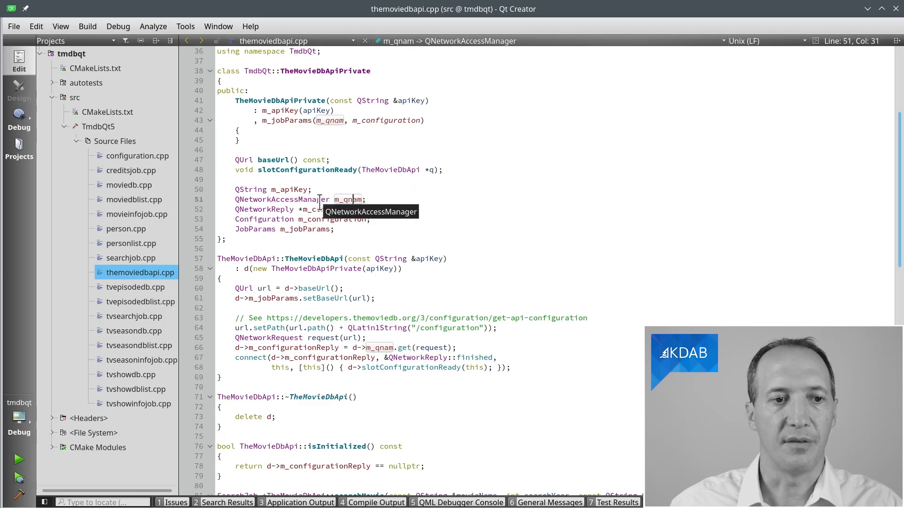
{"action": "mouse_move", "coordinate": [407, 338]}
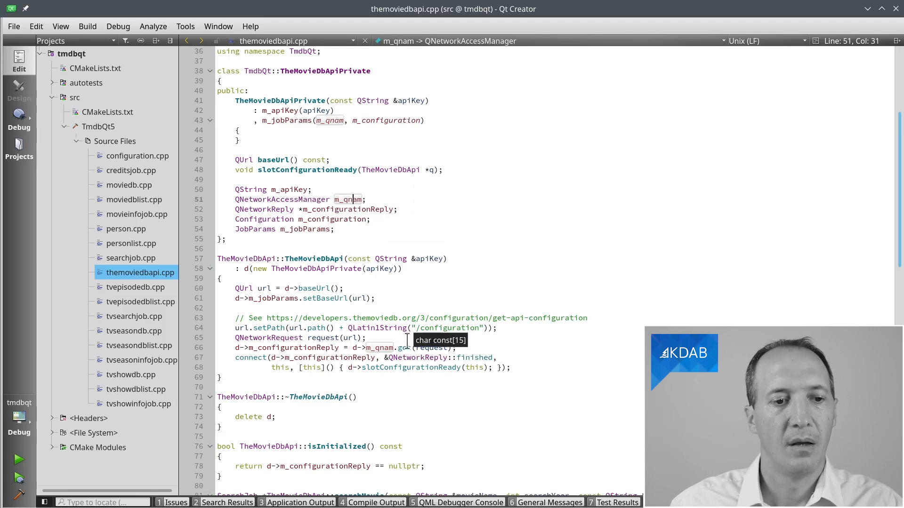
{"action": "mouse_move", "coordinate": [403, 347]}
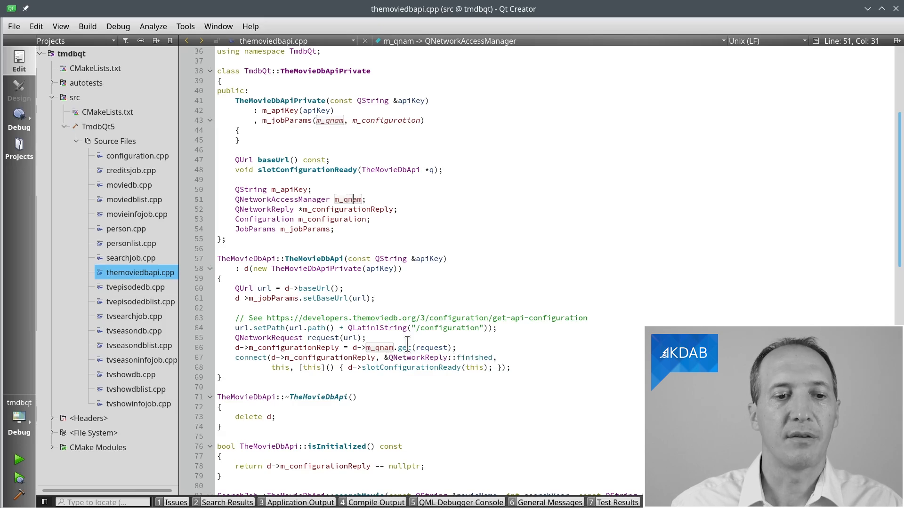
{"action": "left_click", "coordinate": [449, 368]}
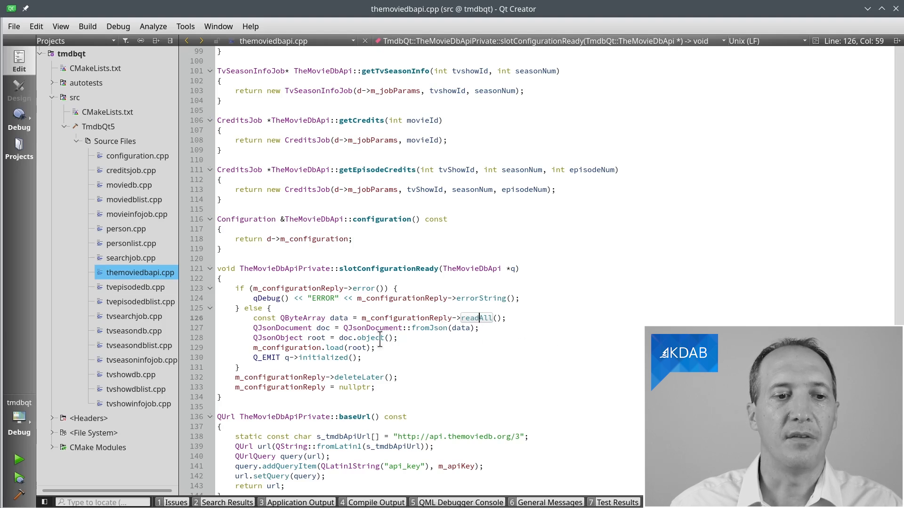
- Note the doc.object() call, then find ::sea to locate searchMovie and searchTvShow
{"action": "left_click", "coordinate": [368, 338]}
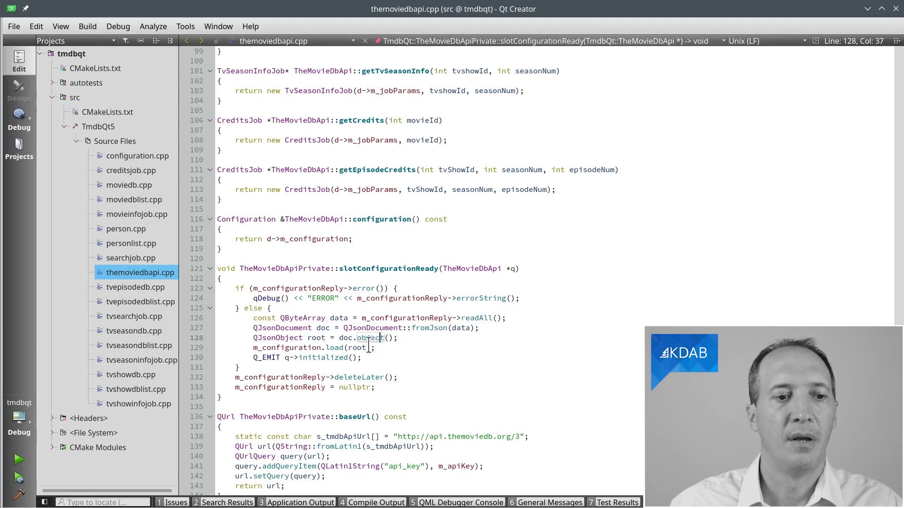
{"action": "left_click", "coordinate": [335, 347]}
{"action": "type", "text": "::sea"}
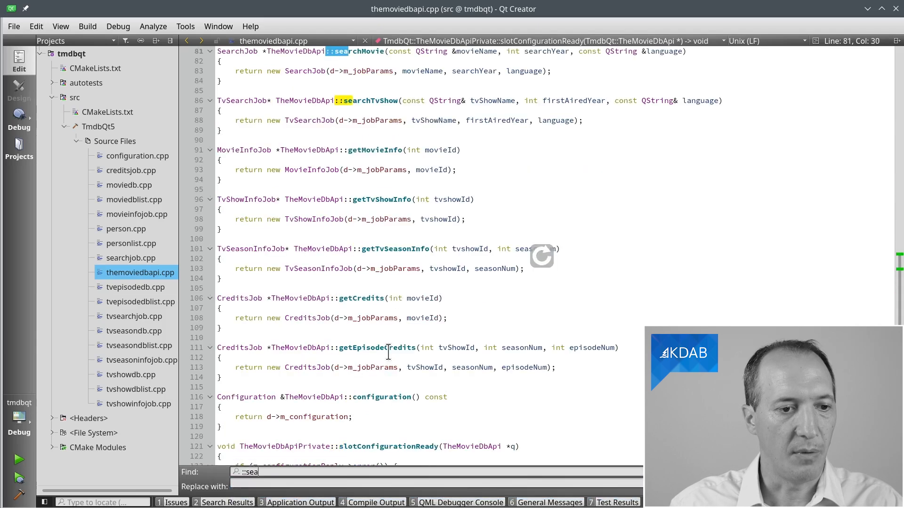
- Narrow the find to ::sear and inspect searchMovie returning a new SearchJob
{"action": "type", "text": "r"}
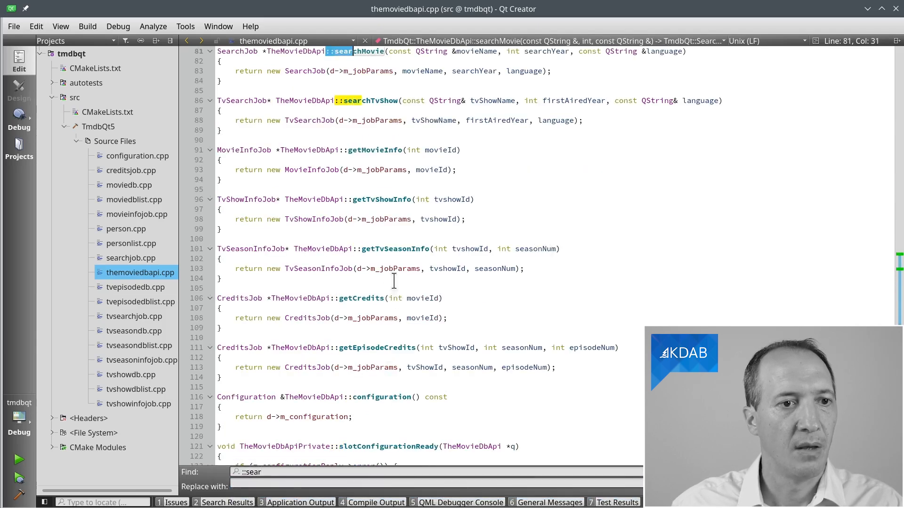
{"action": "scroll", "scroll_direction": "up", "scroll_amount": 3}
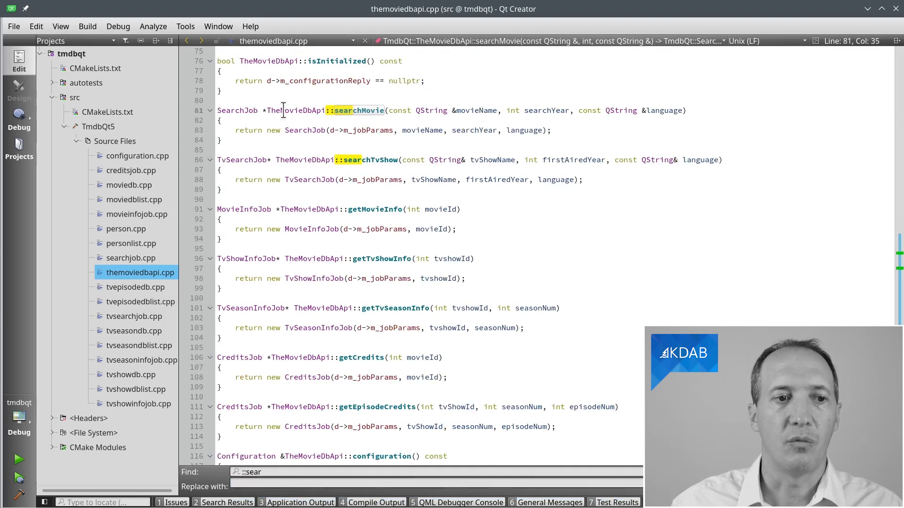
{"action": "left_click", "coordinate": [223, 141]}
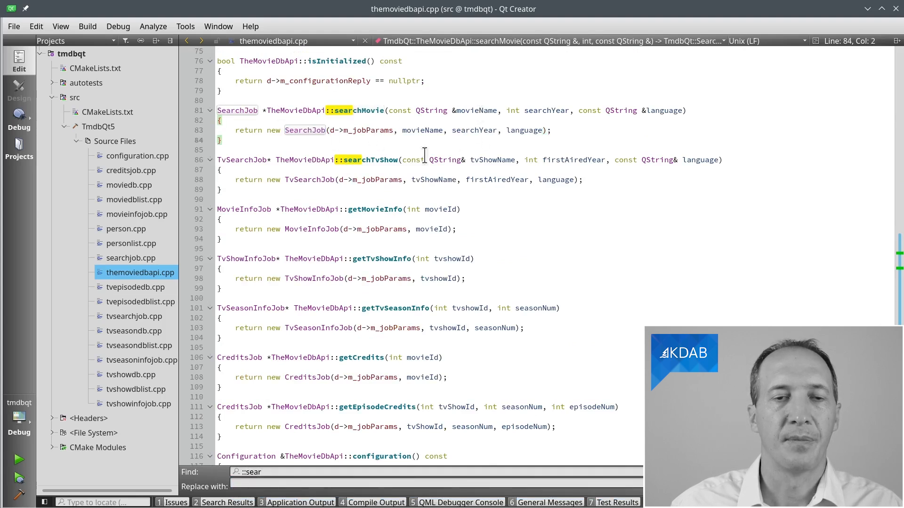
{"action": "mouse_move", "coordinate": [446, 160]}
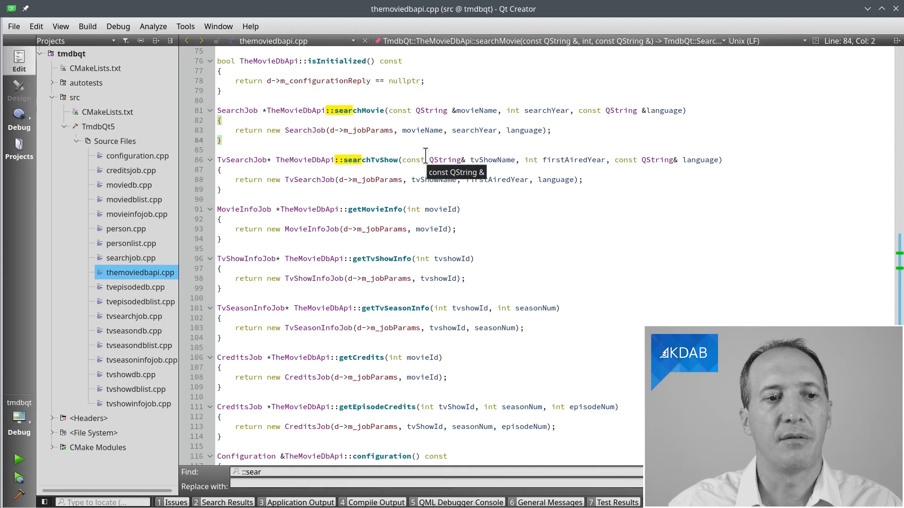
{"action": "mouse_move", "coordinate": [566, 127]}
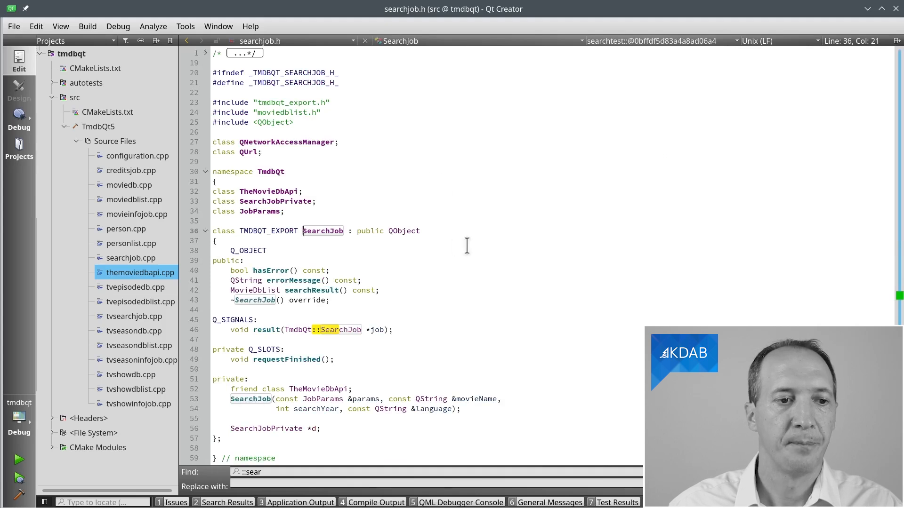
- Note the searchResult accessor, then follow the SearchJob constructor into searchjob.cpp
{"action": "scroll", "scroll_direction": "down", "scroll_amount": 3}
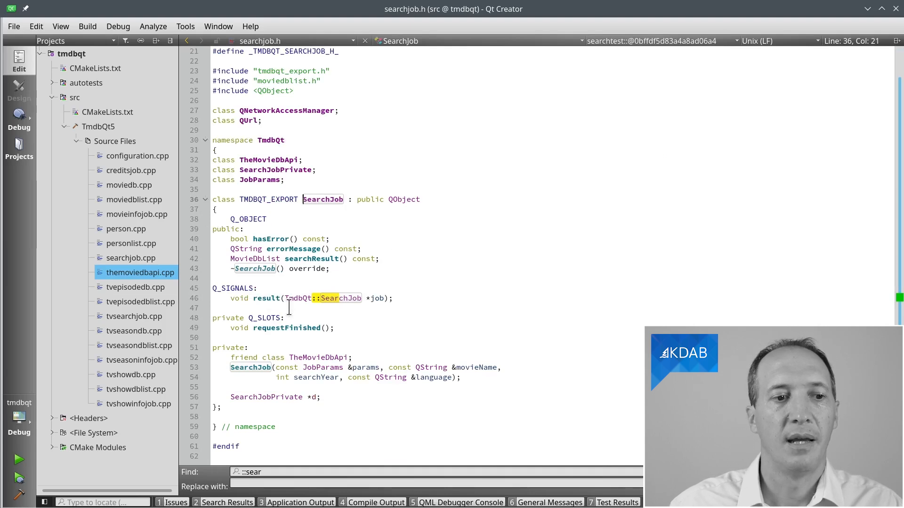
{"action": "left_click", "coordinate": [316, 259]}
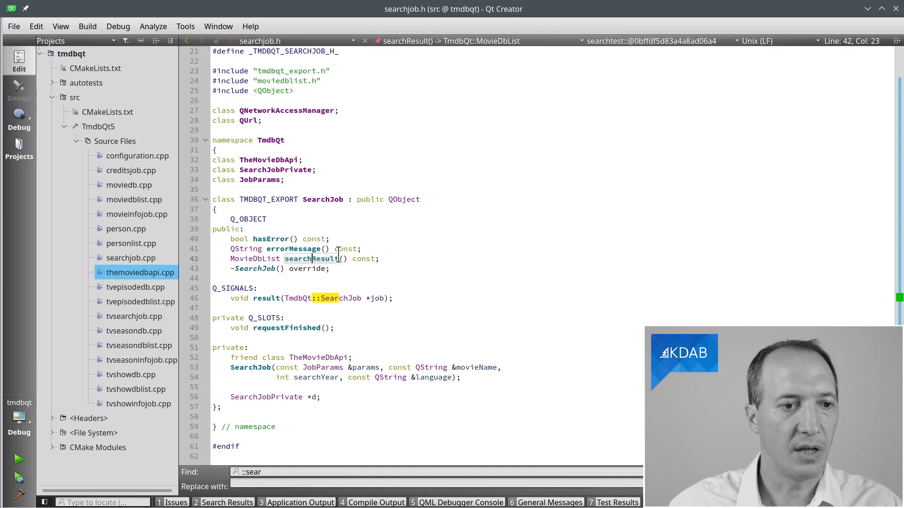
{"action": "mouse_move", "coordinate": [260, 318]}
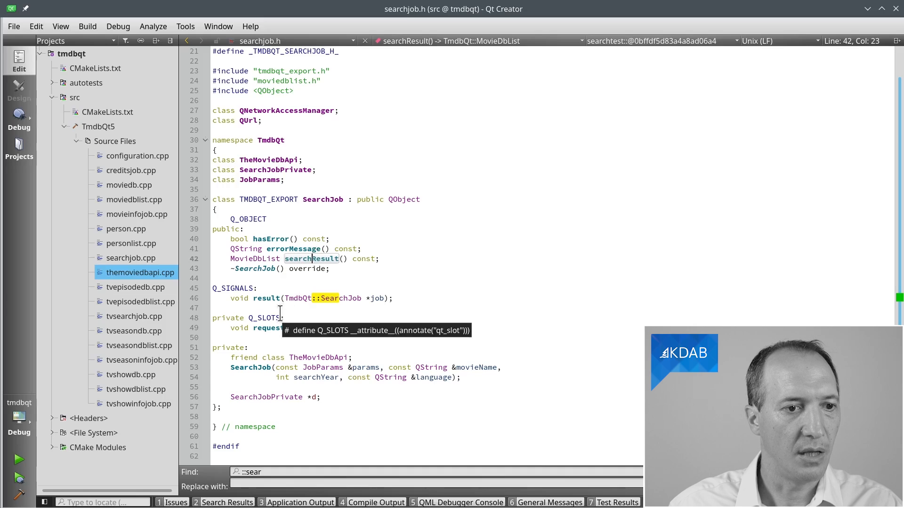
{"action": "left_click", "coordinate": [253, 368]}
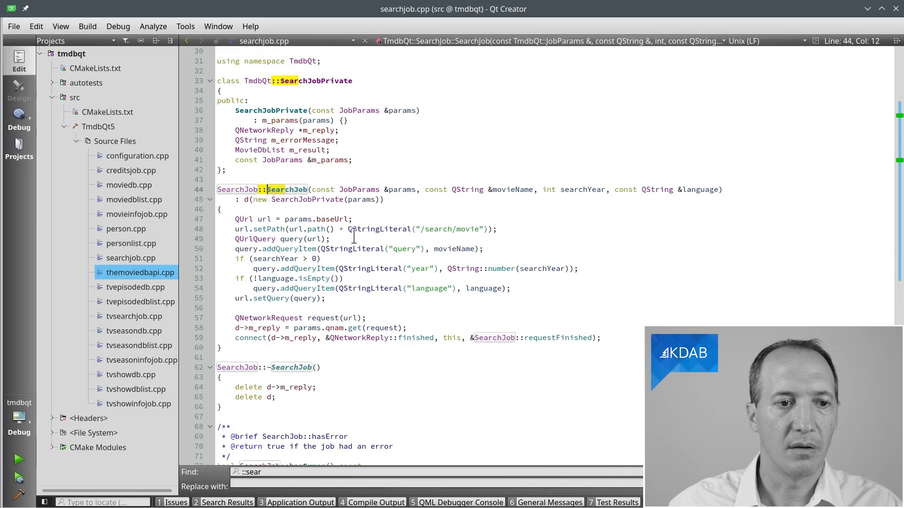
- Check QStringLiteral's definition and highlight the /search/movie path line
{"action": "left_click", "coordinate": [476, 229]}
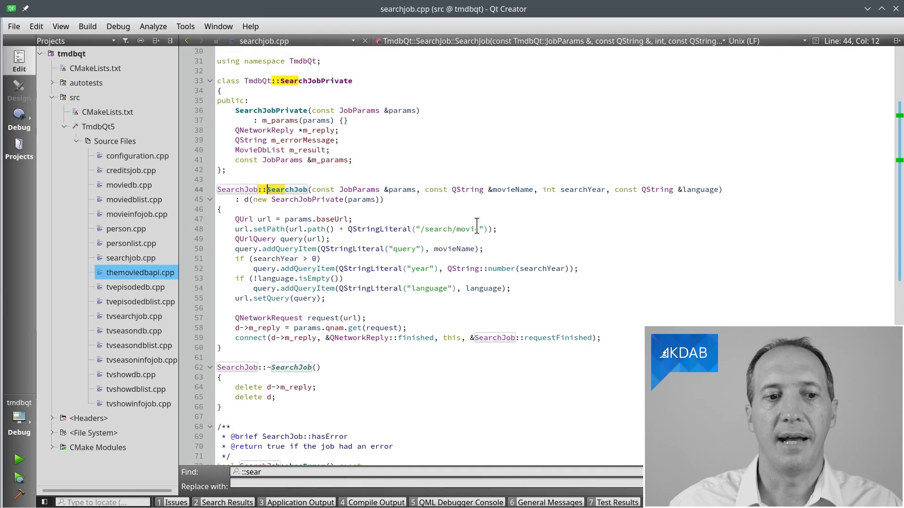
{"action": "mouse_move", "coordinate": [481, 228]}
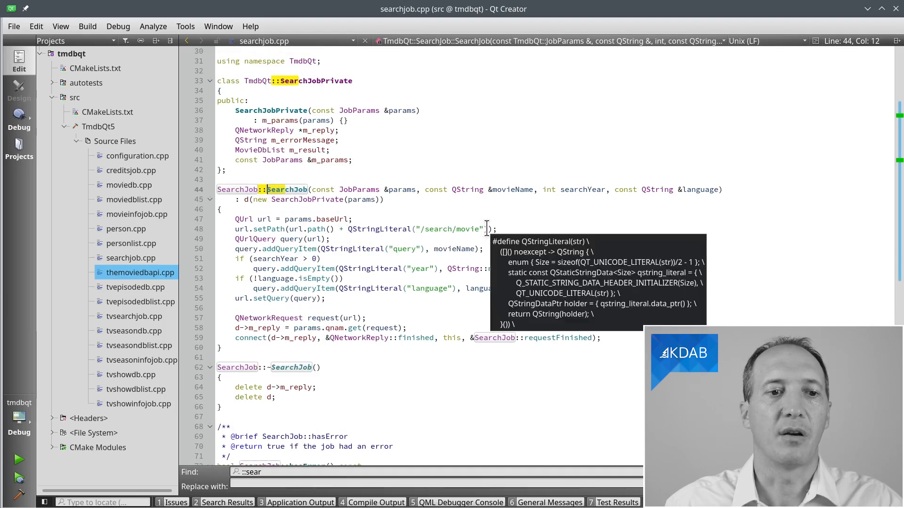
{"action": "left_click", "coordinate": [497, 228]}
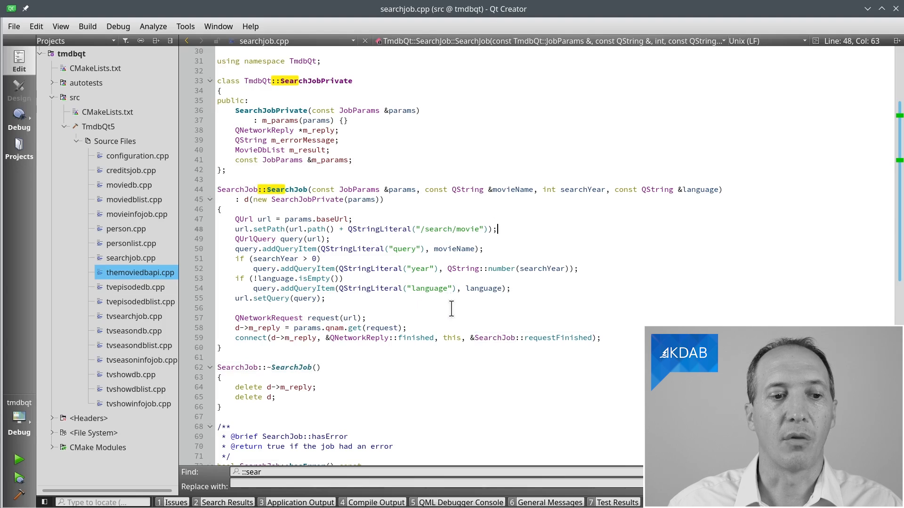
{"action": "mouse_move", "coordinate": [501, 397]}
{"action": "type", "text": "m searchtest"}
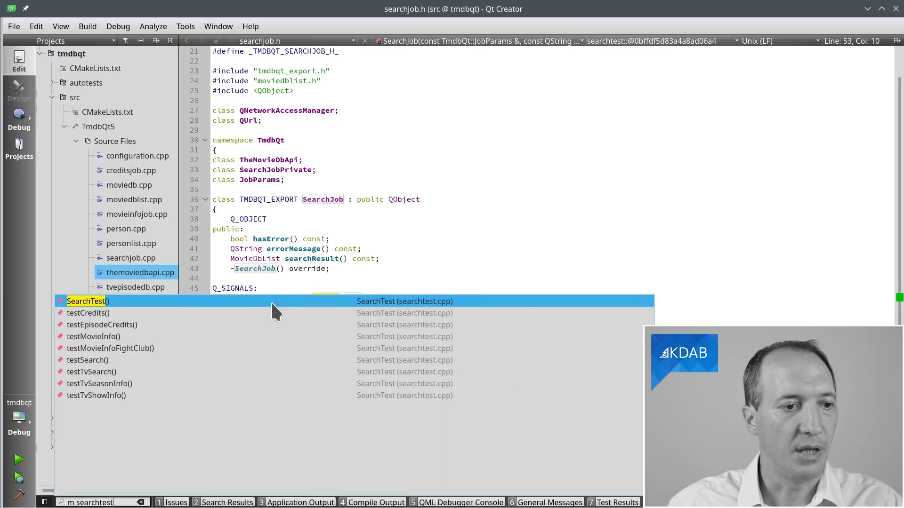
- Open searchtest.cpp and inspect testSearch's QSignalSpy and spy.wait() verification
{"action": "left_click", "coordinate": [86, 301]}
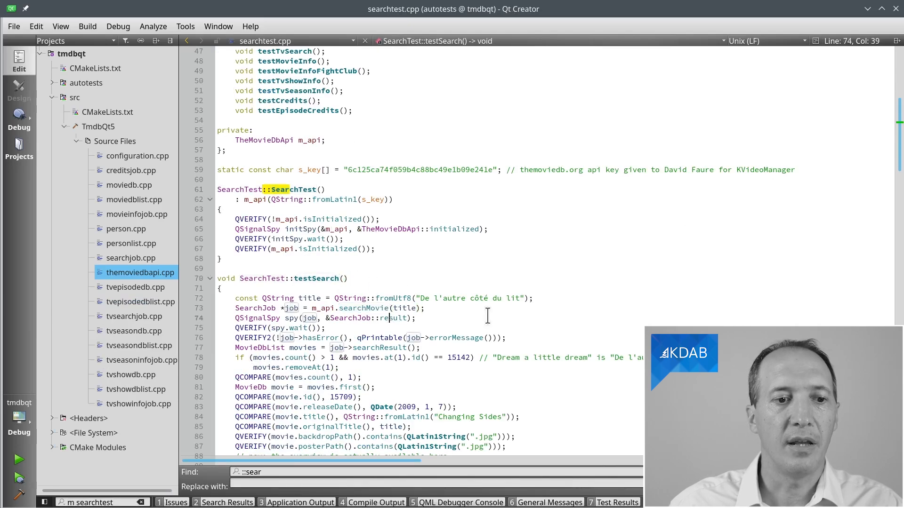
{"action": "scroll", "scroll_direction": "down", "scroll_amount": 3}
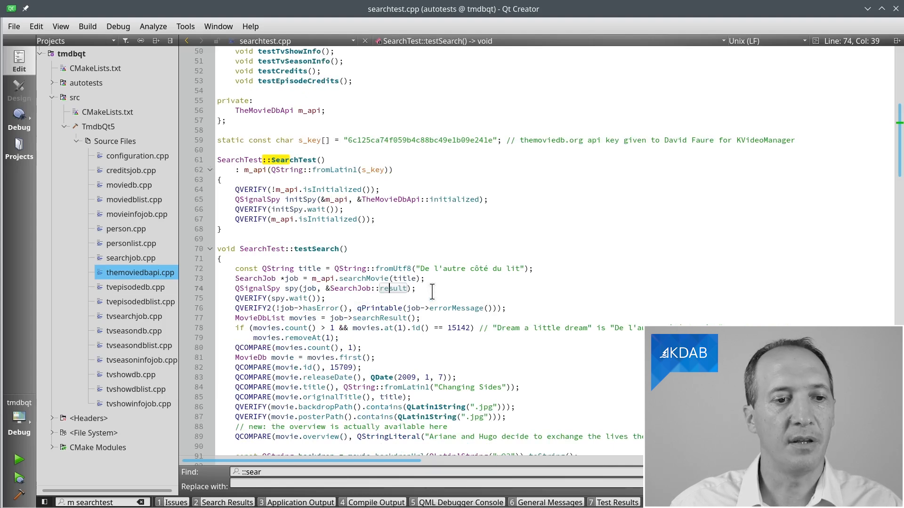
{"action": "left_click", "coordinate": [257, 288]}
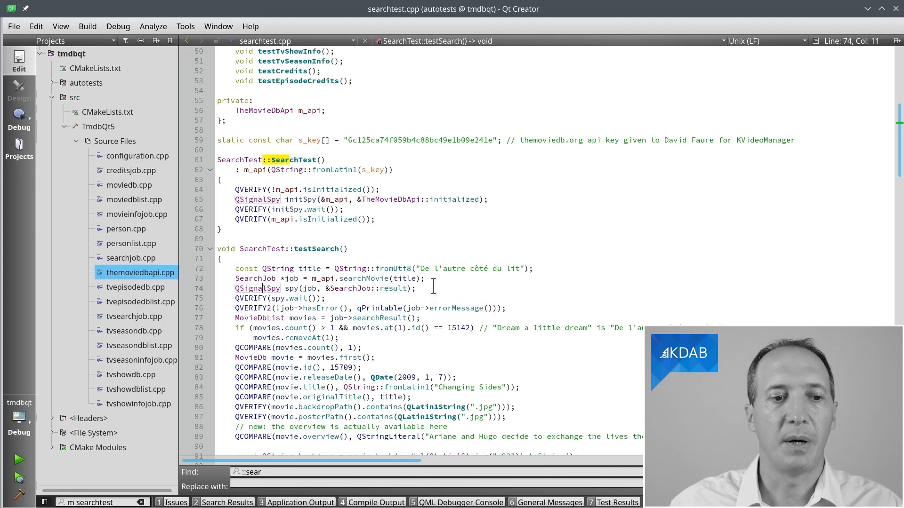
{"action": "left_click", "coordinate": [418, 288]}
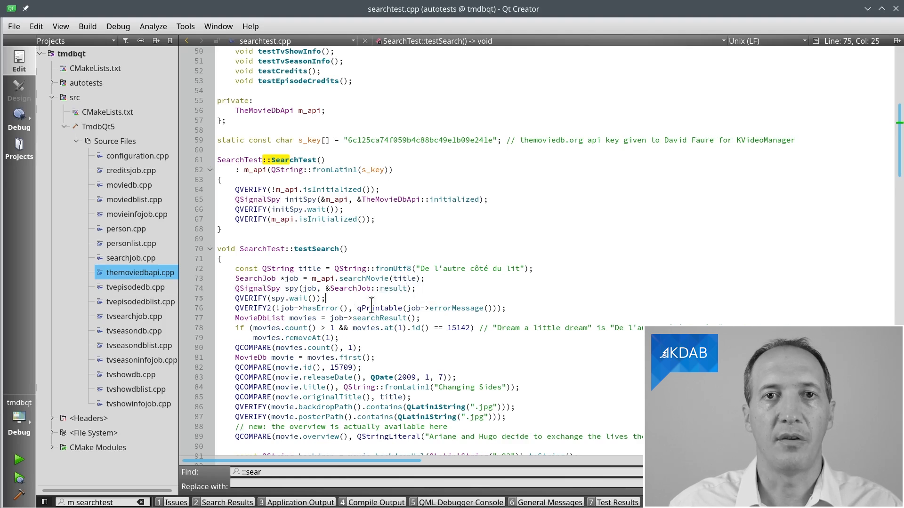
{"action": "mouse_move", "coordinate": [378, 308]}
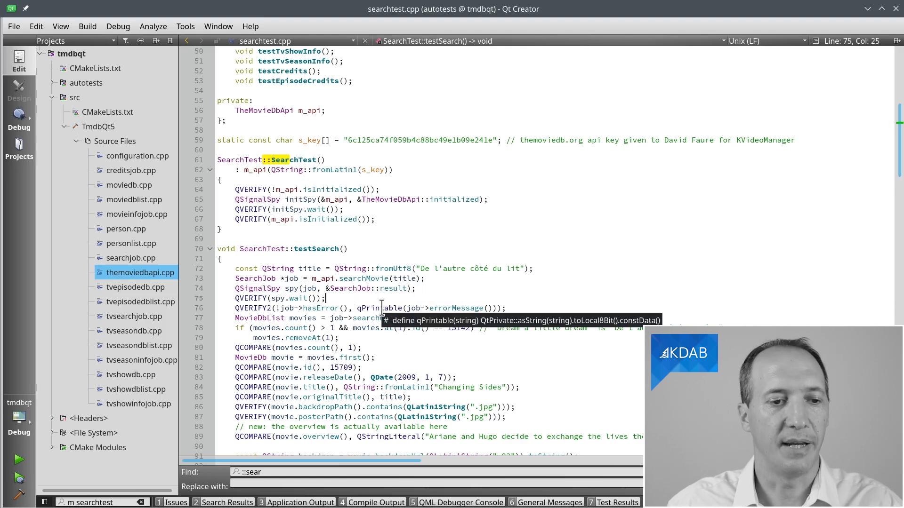